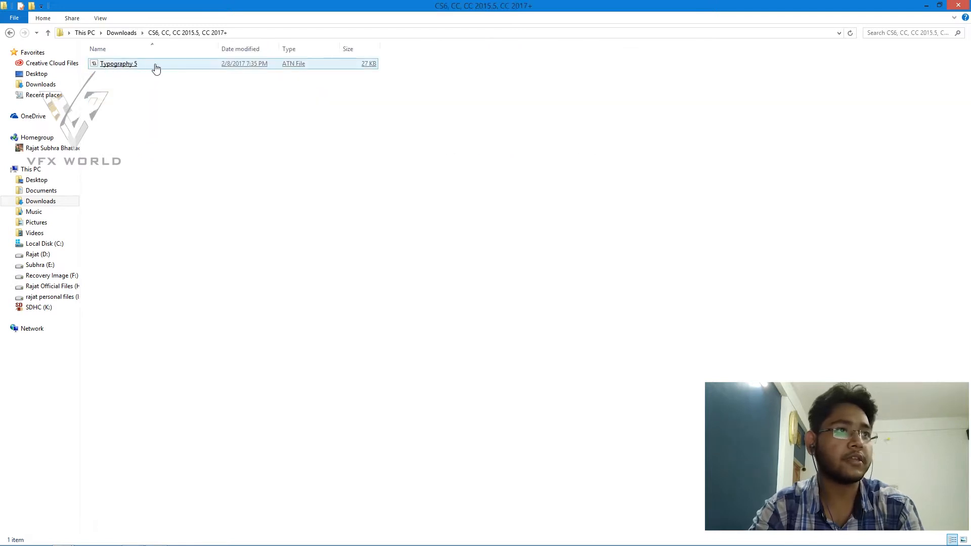
# Load the Typography 5.atn action file from the downloaded CS6/CC folder into Photoshop.
pyautogui.click(119, 63)
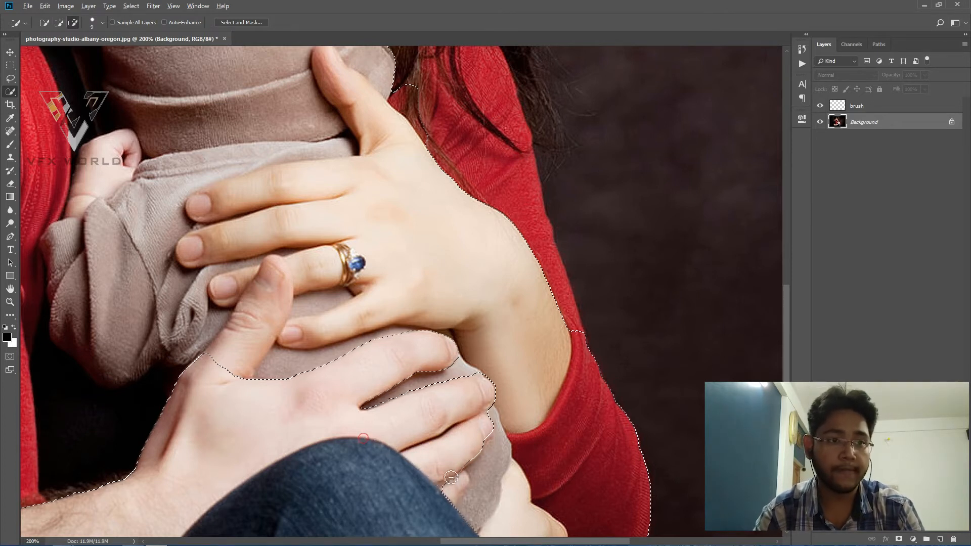
# Fit the portrait on screen to continue selecting the woman's hair, face and red top.
pyautogui.press('ctrl+0')
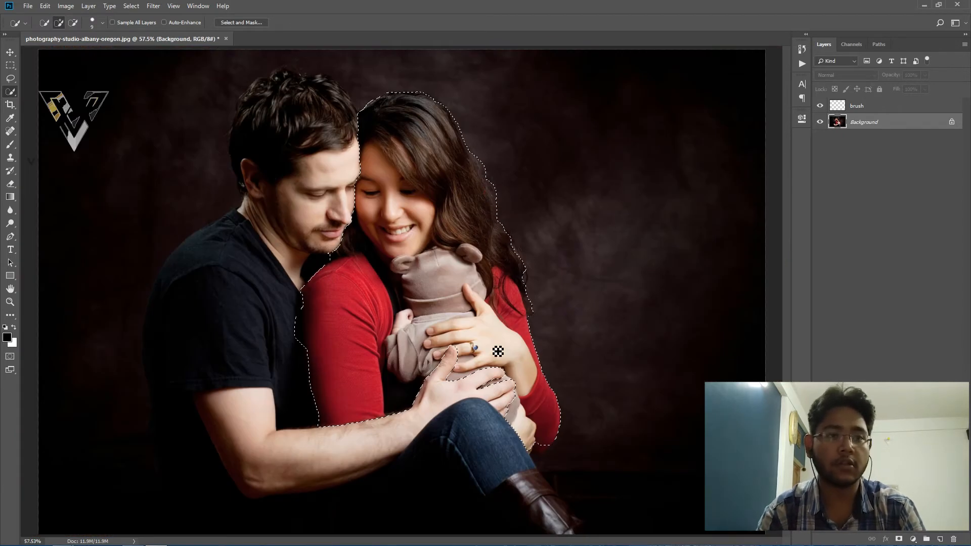
pyautogui.click(10, 116)
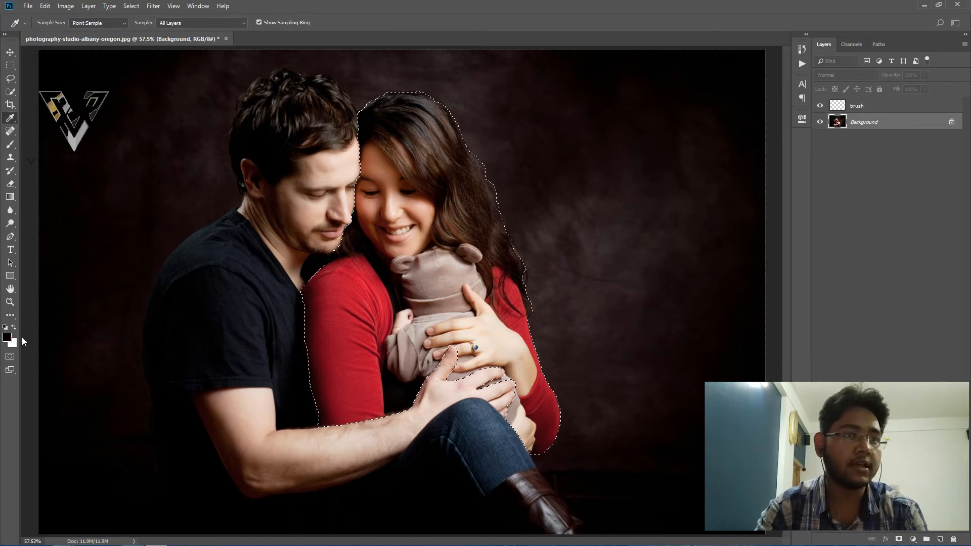
# Pick the Quick Selection tool to trace around the woman in the portrait.
pyautogui.click(10, 145)
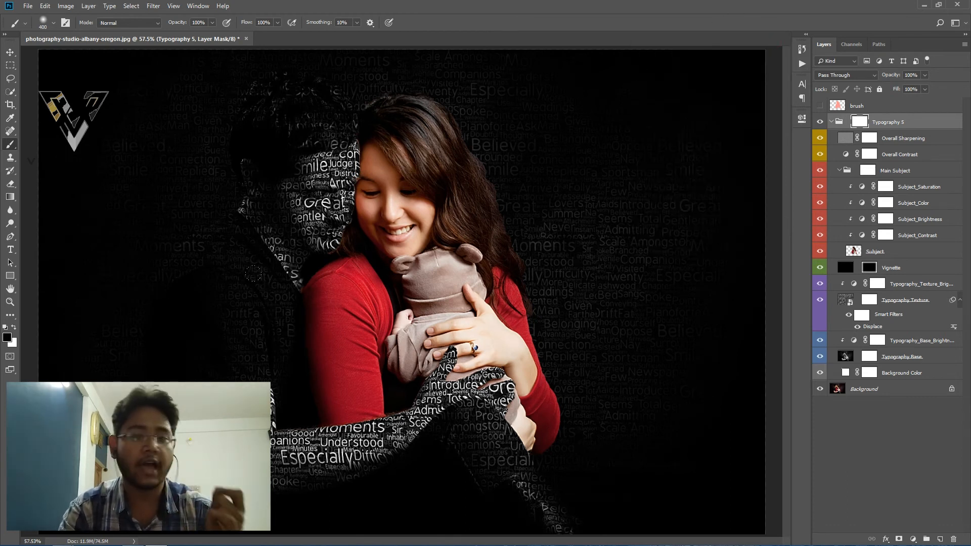
# Paint black over the woman on the Typography 5 group mask.
pyautogui.click(878, 283)
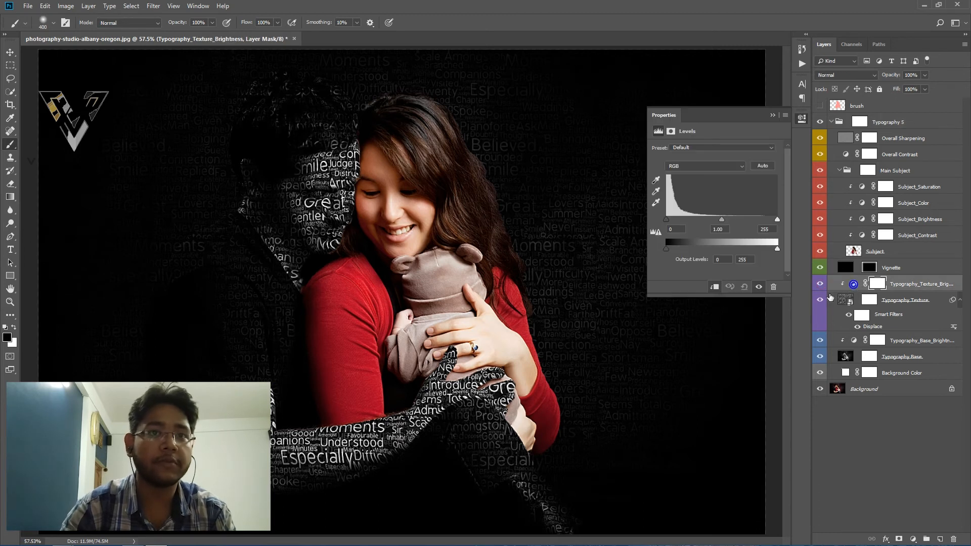